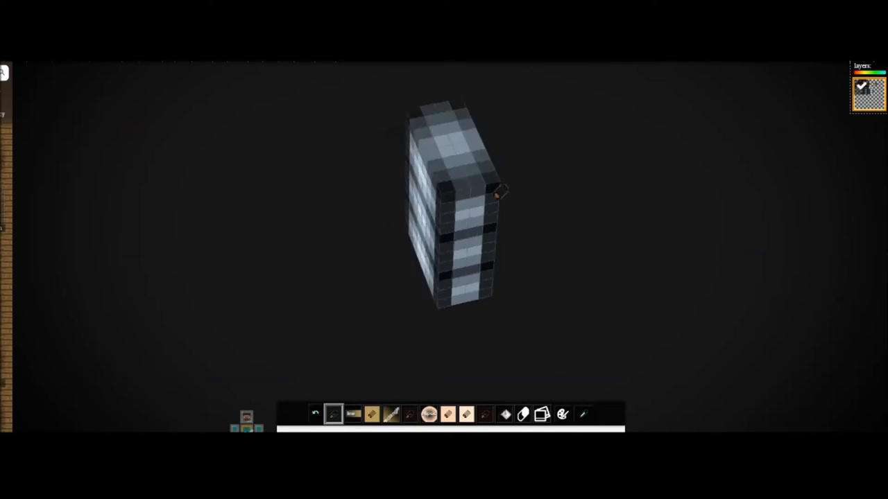
Step: Toggle the head layer back on so the brown-haired head appears above the grey plaid torso
left_click(583, 414)
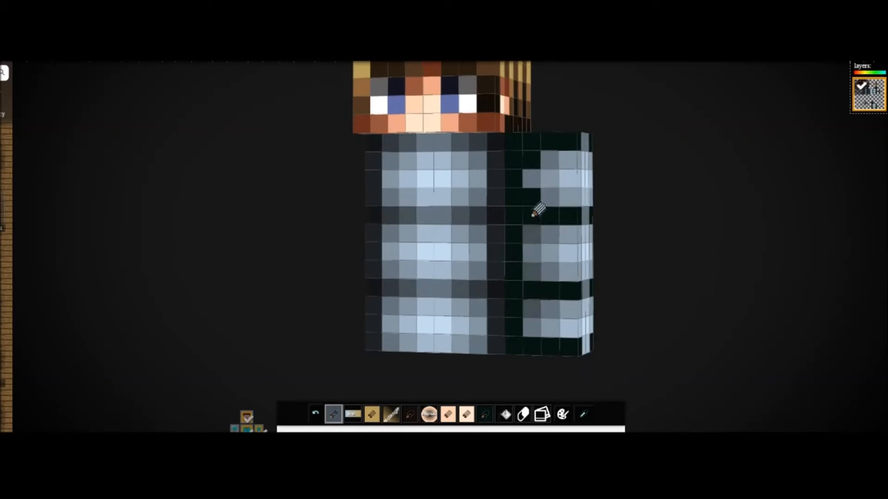
left_click(585, 415)
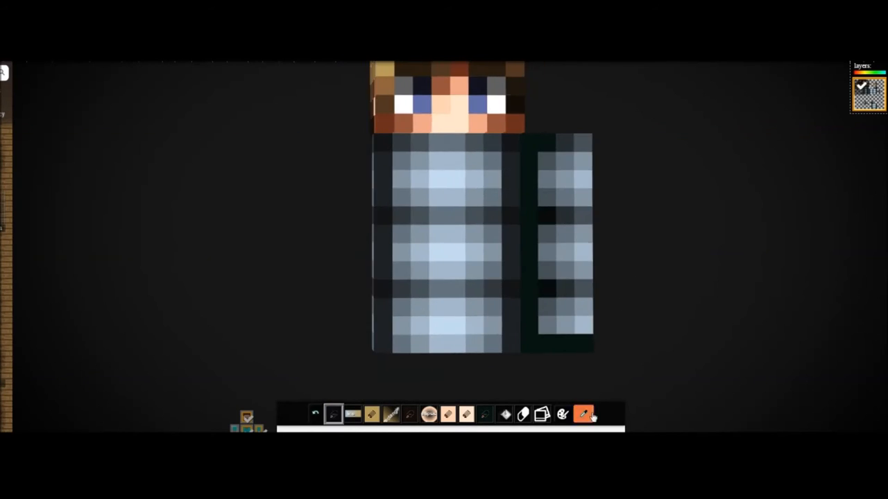